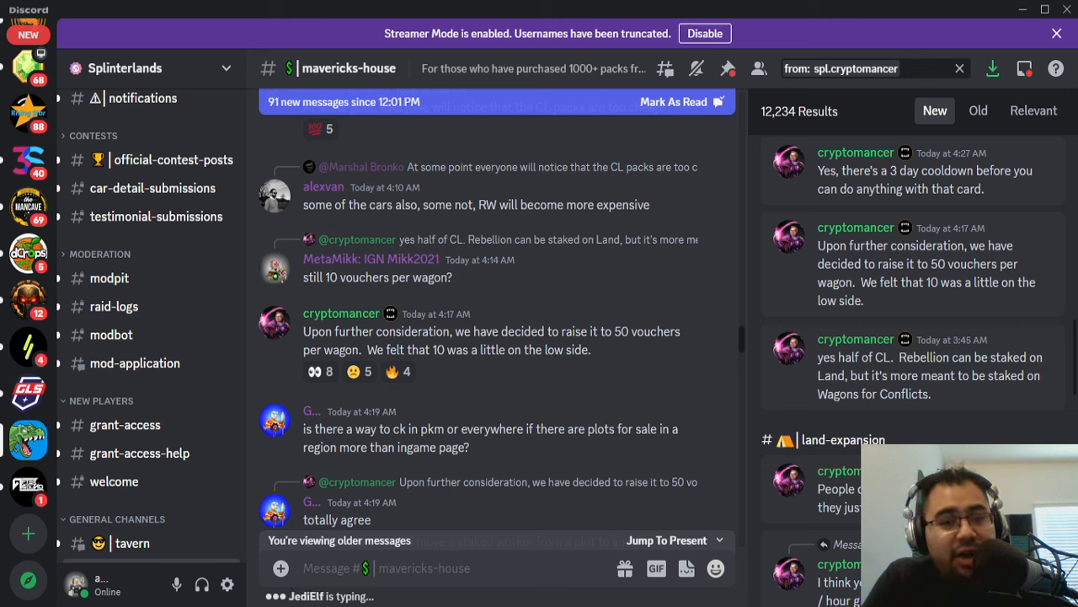
mouse_move(1016, 341)
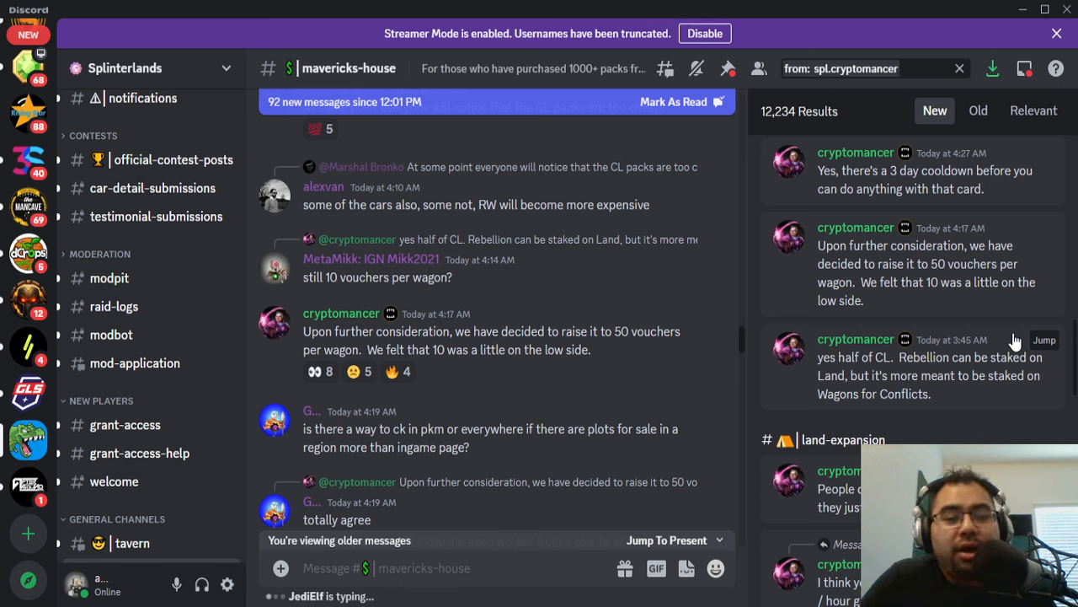
mouse_move(446, 344)
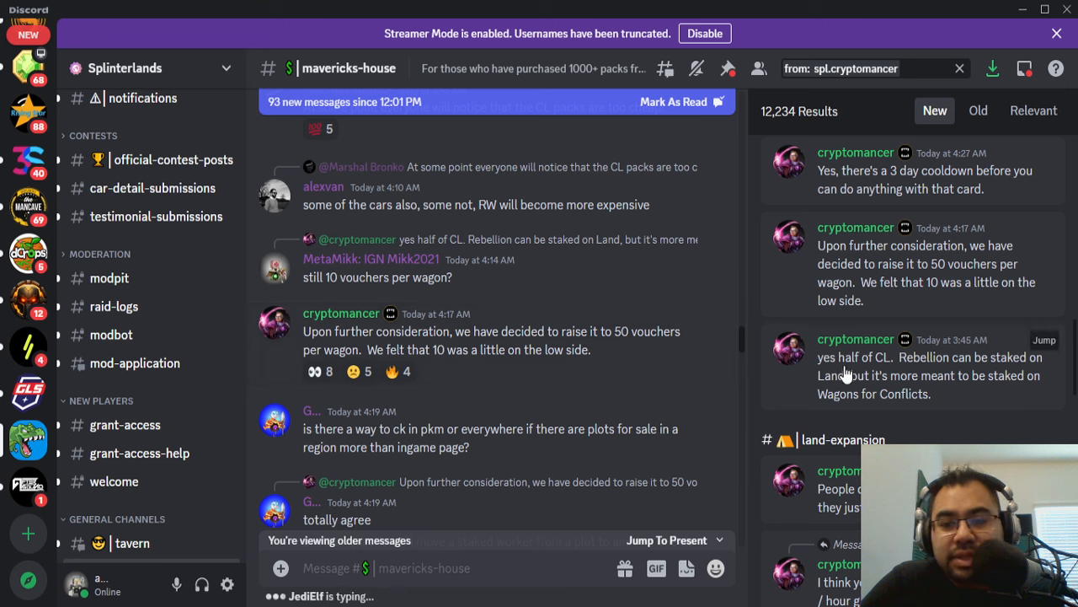
scroll("up", 3)
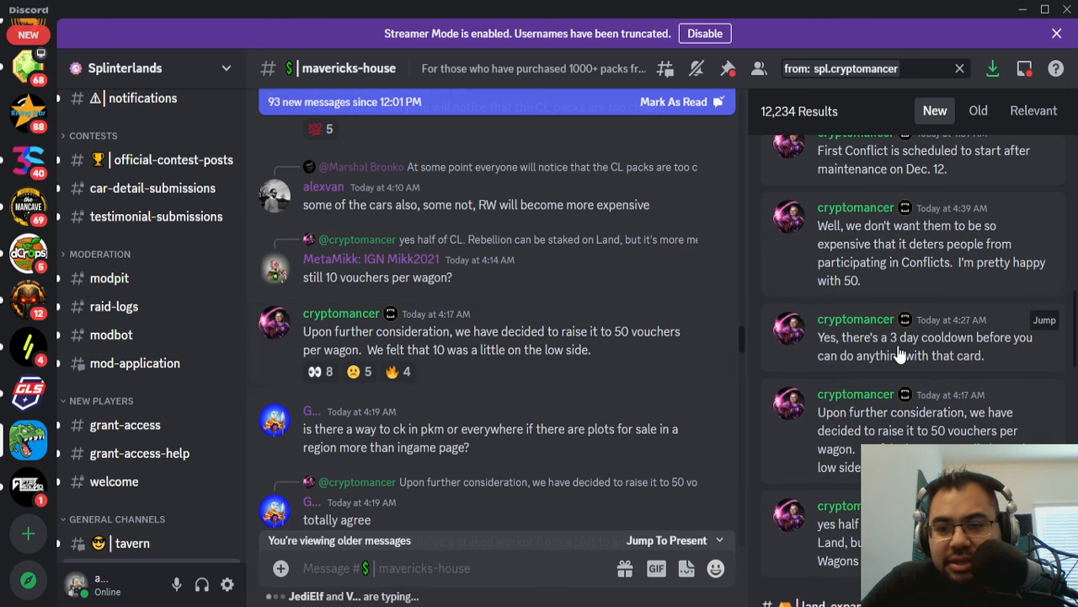
scroll("up", 3)
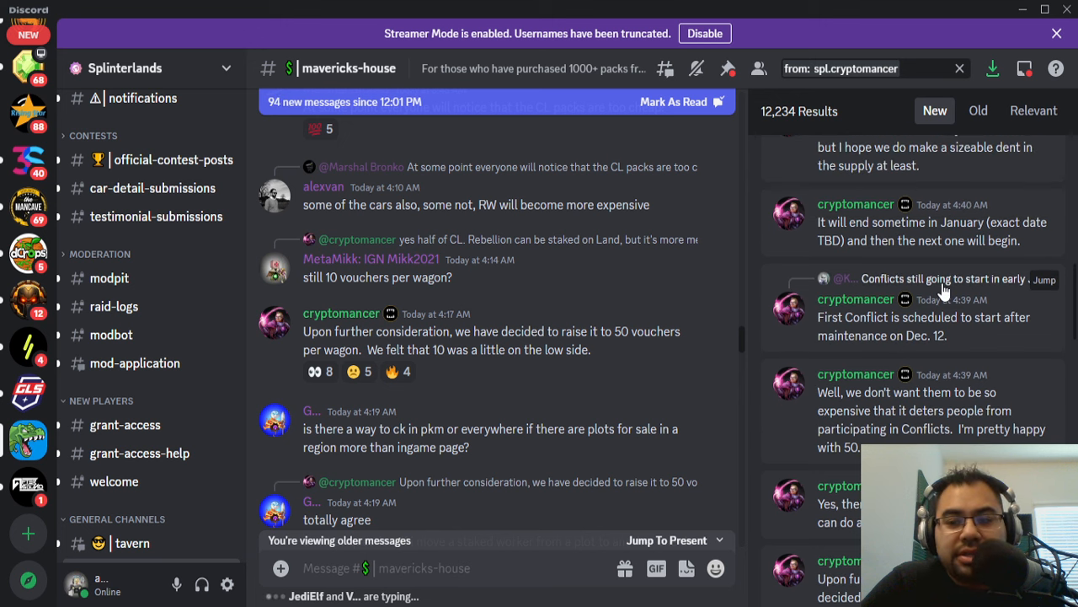
mouse_move(884, 322)
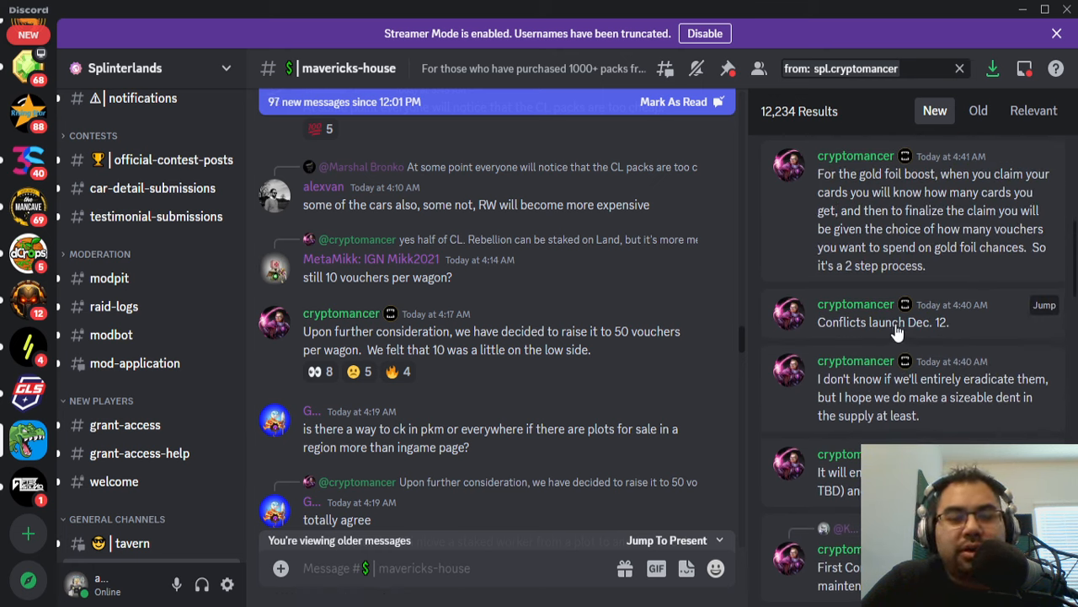
mouse_move(908, 327)
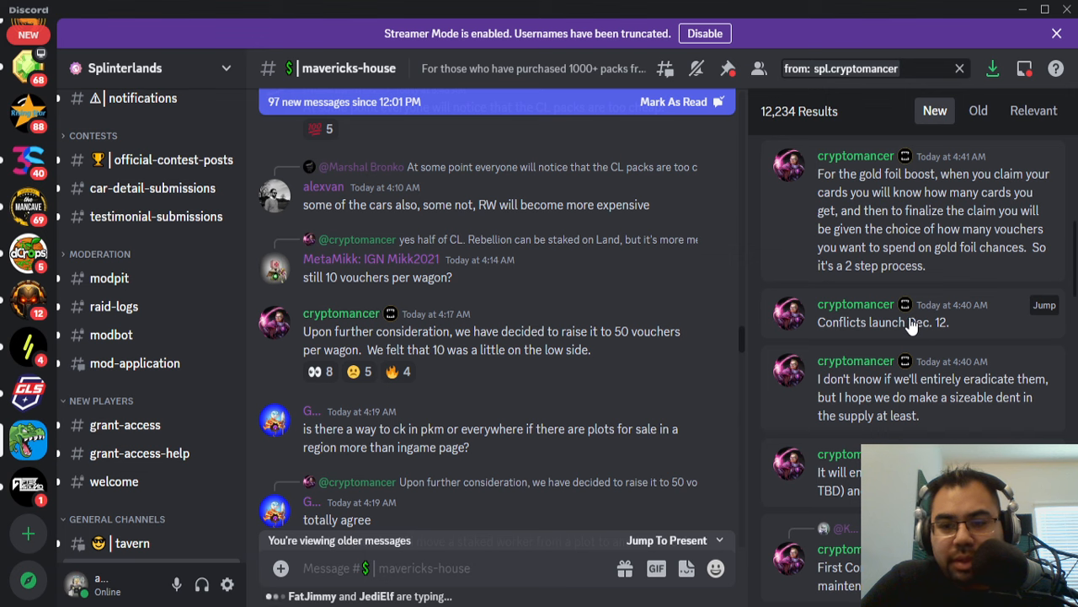
mouse_move(914, 226)
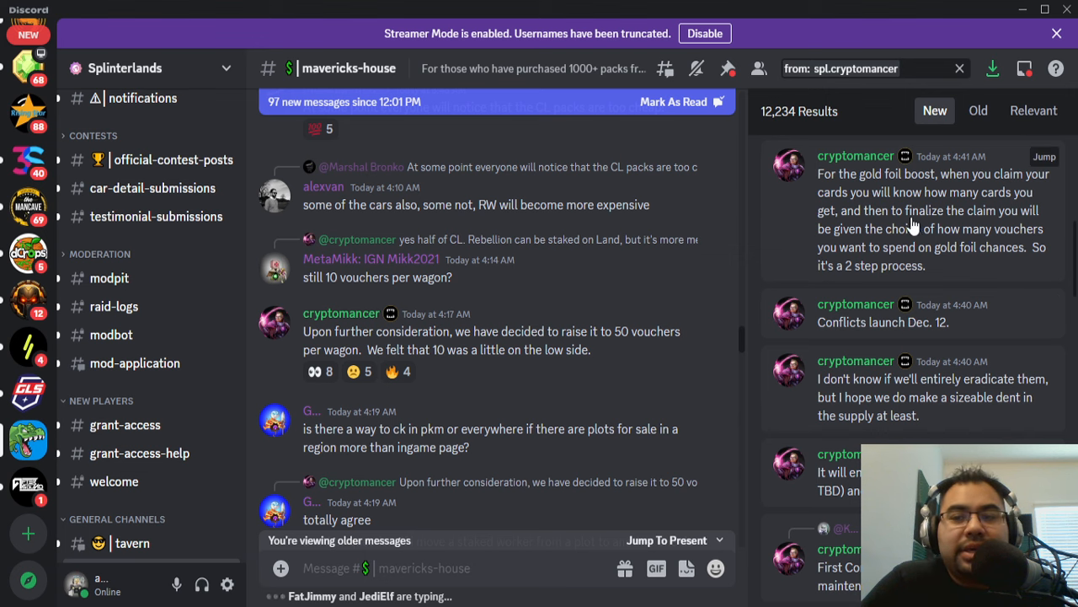
mouse_move(908, 268)
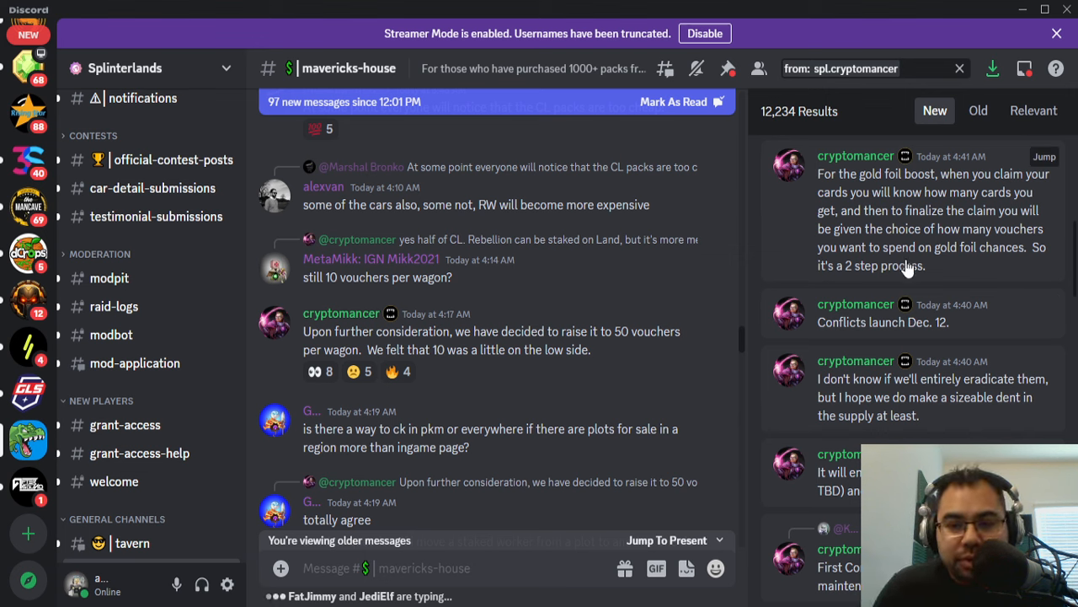
scroll("up", 3)
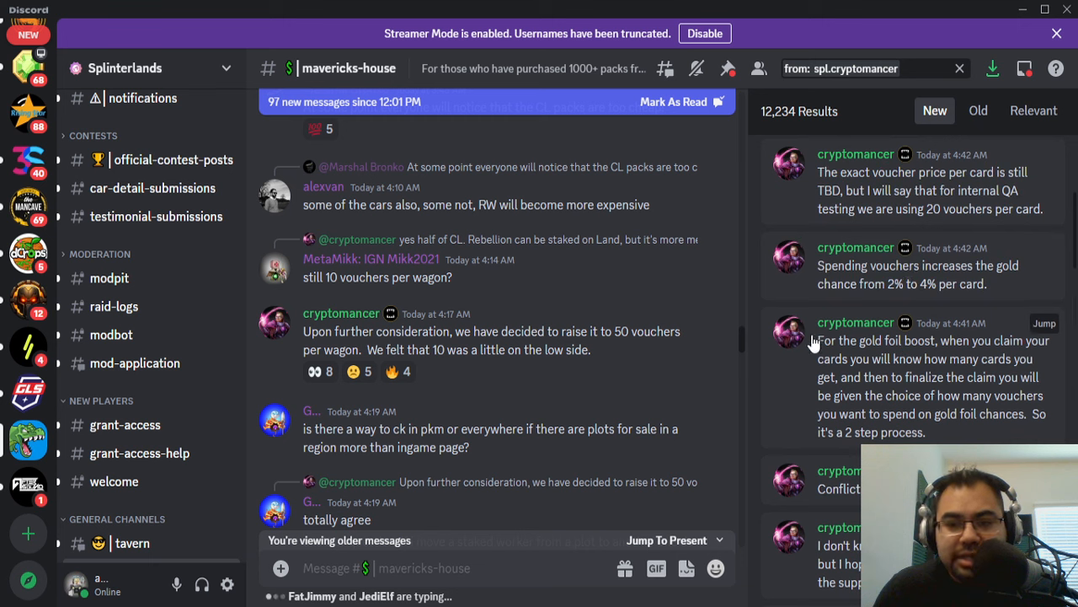
mouse_move(877, 226)
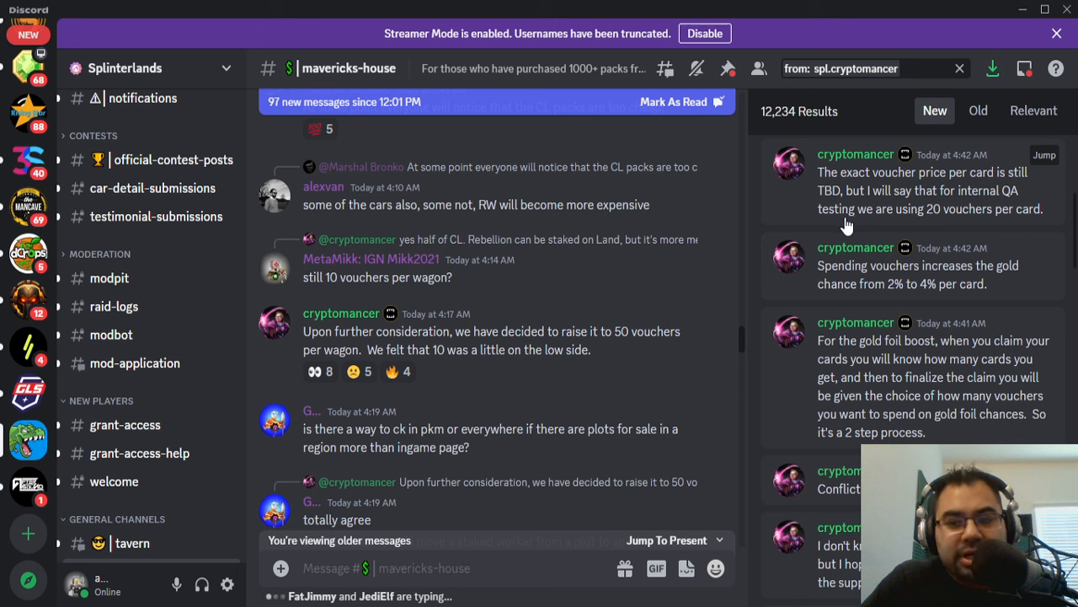
mouse_move(885, 423)
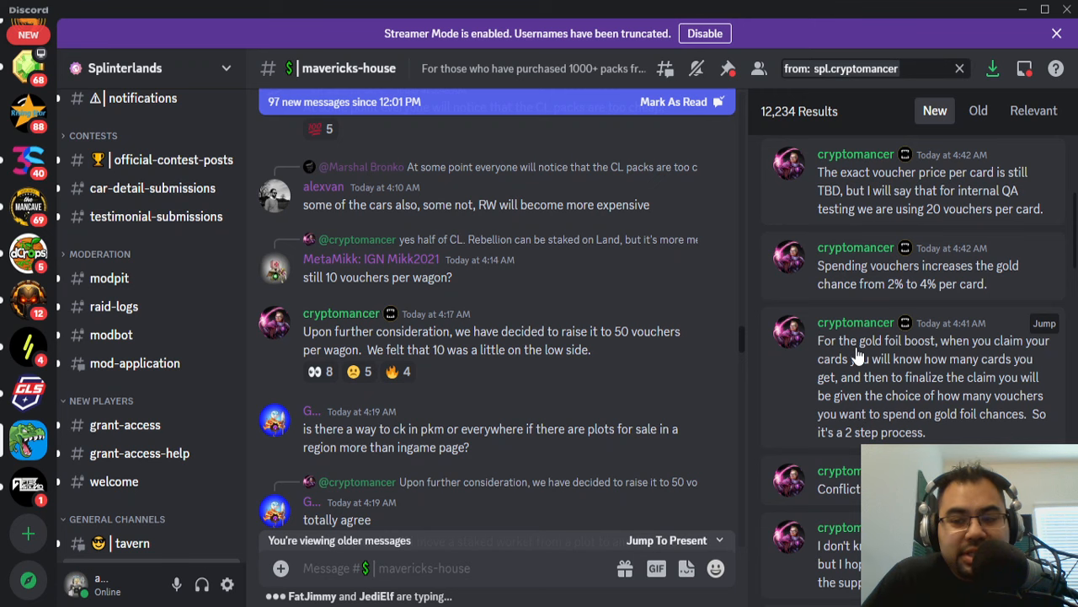
mouse_move(930, 297)
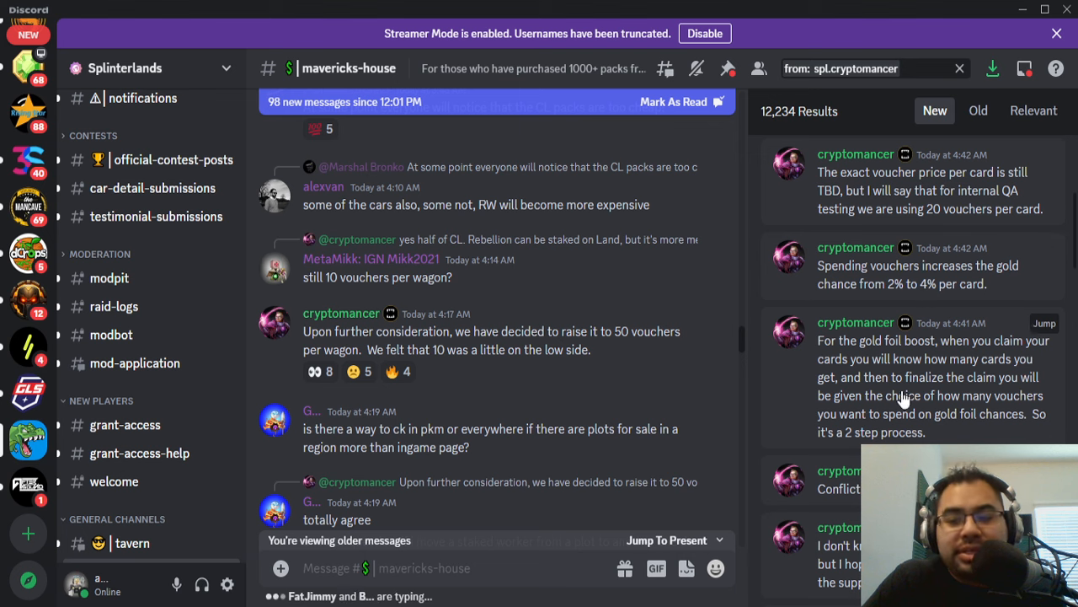
scroll("down", 3)
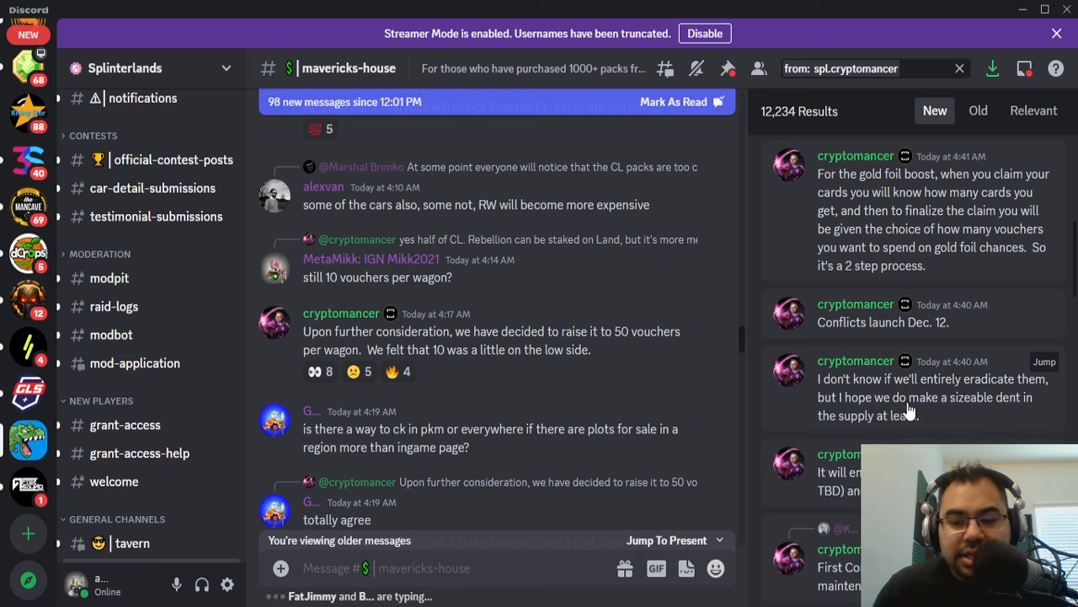
scroll("down", 3)
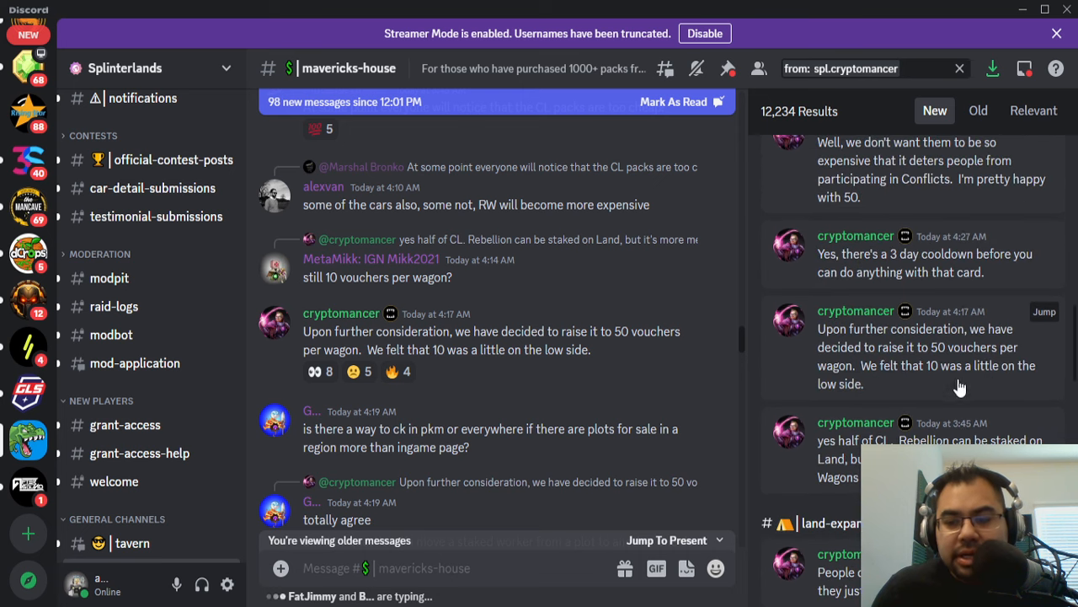
mouse_move(931, 369)
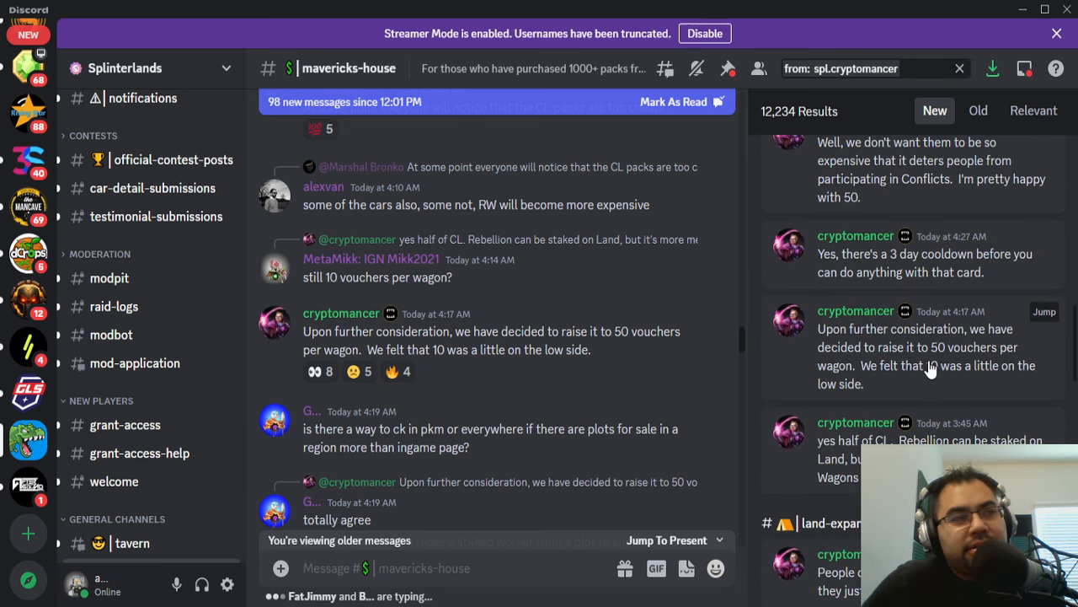